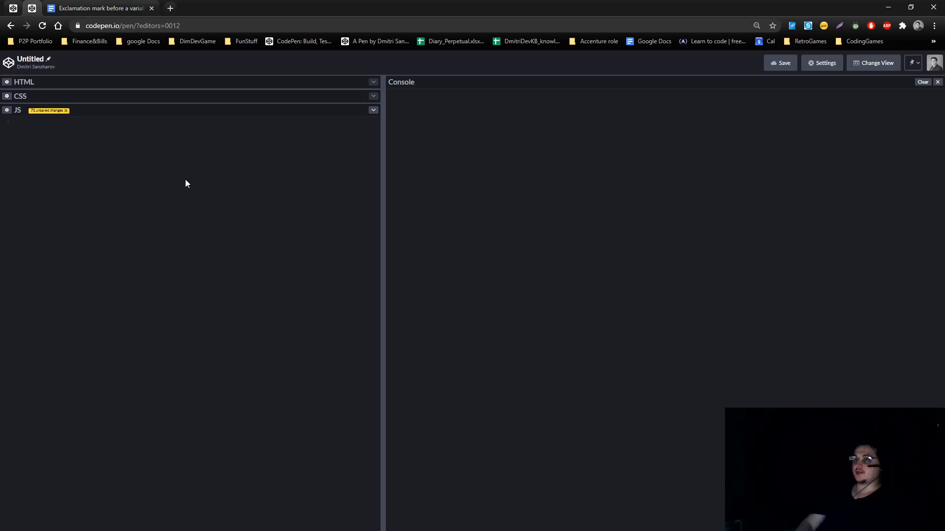
# Discard the stray comment and write let a = 5 and let c = a > b.
pyautogui.write('//')
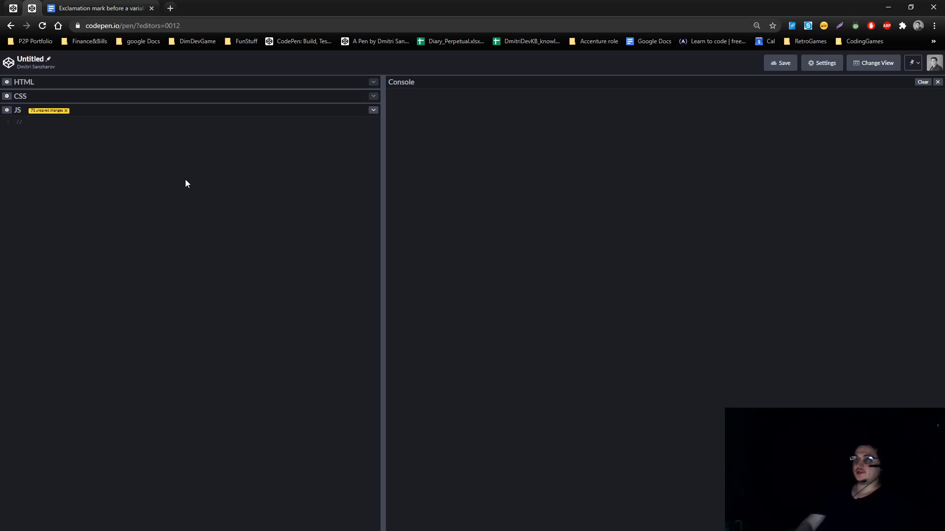
pyautogui.press('Backspace')
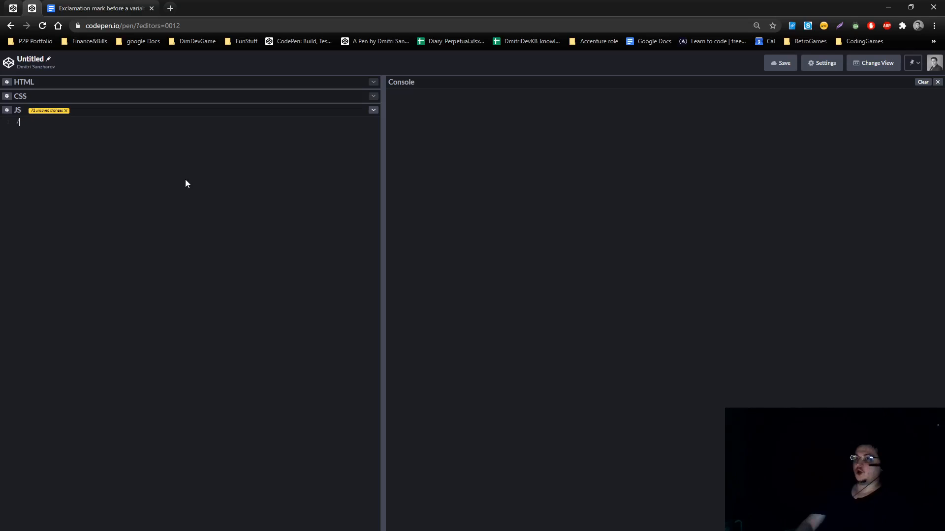
pyautogui.press('Backspace')
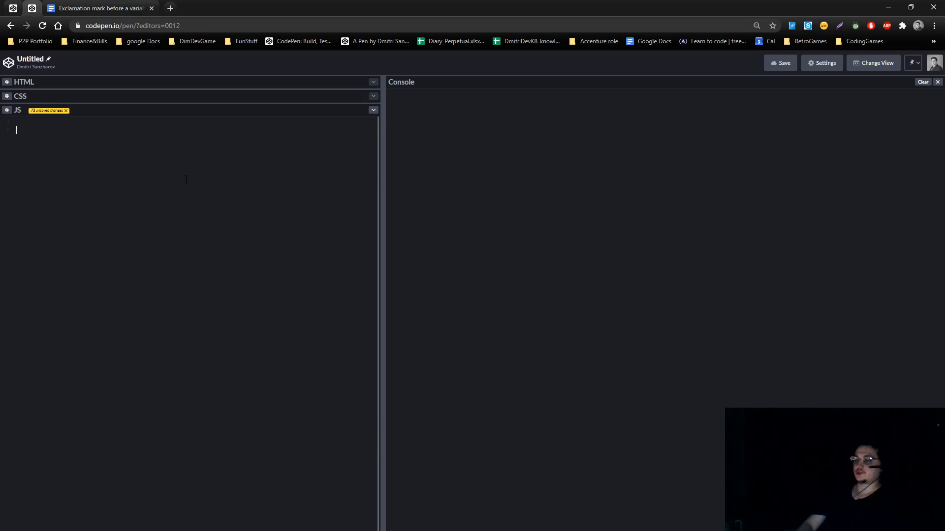
pyautogui.write('let')
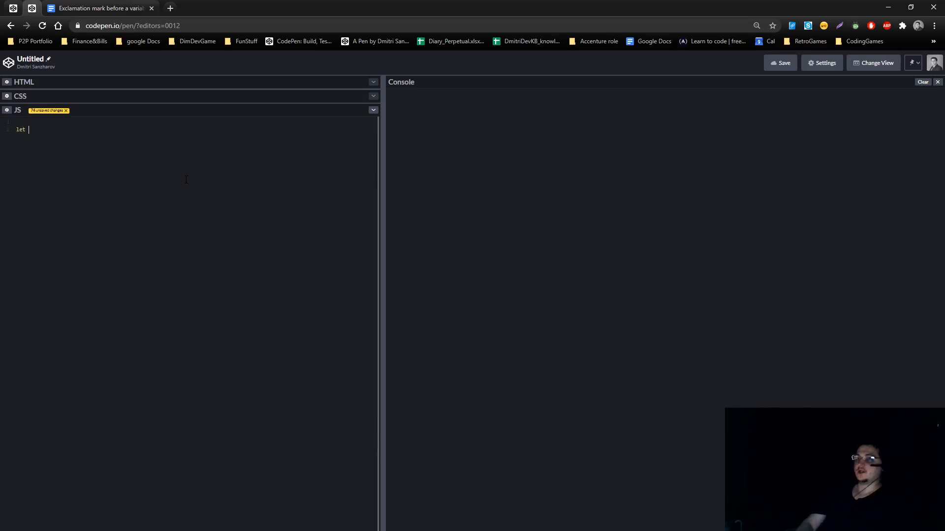
pyautogui.write('a =')
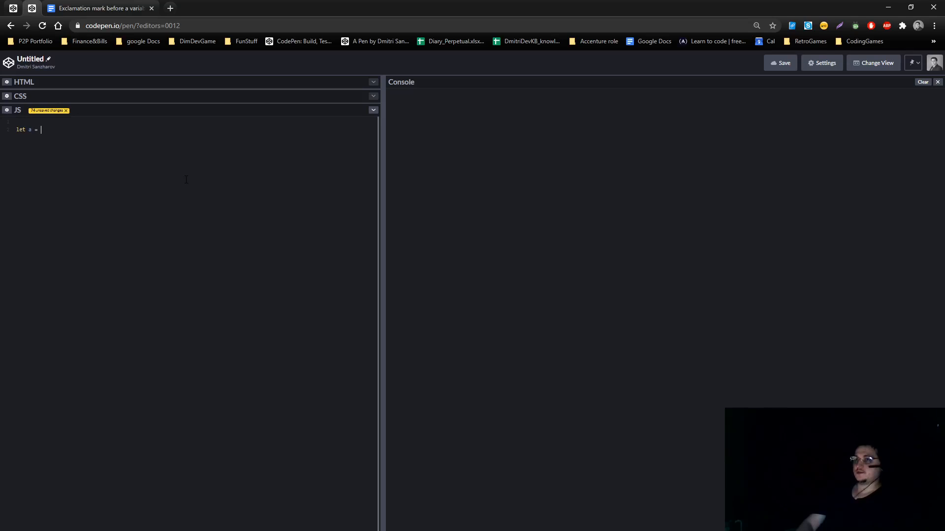
pyautogui.write('5')
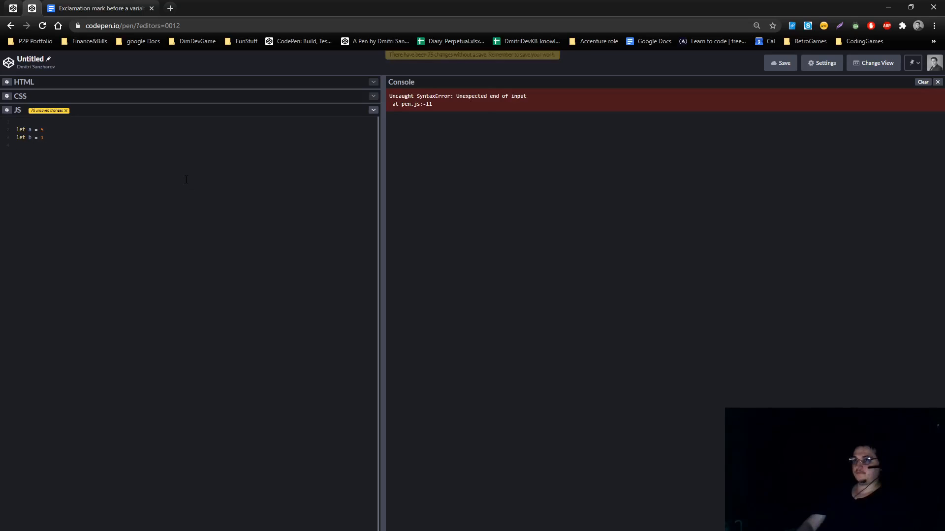
pyautogui.write('let c')
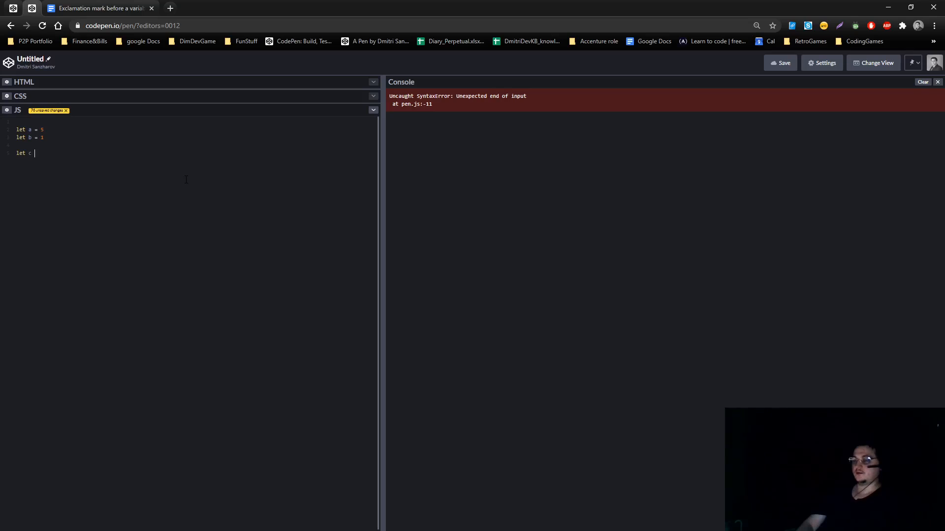
pyautogui.write('= a > b')
pyautogui.write('let res =')
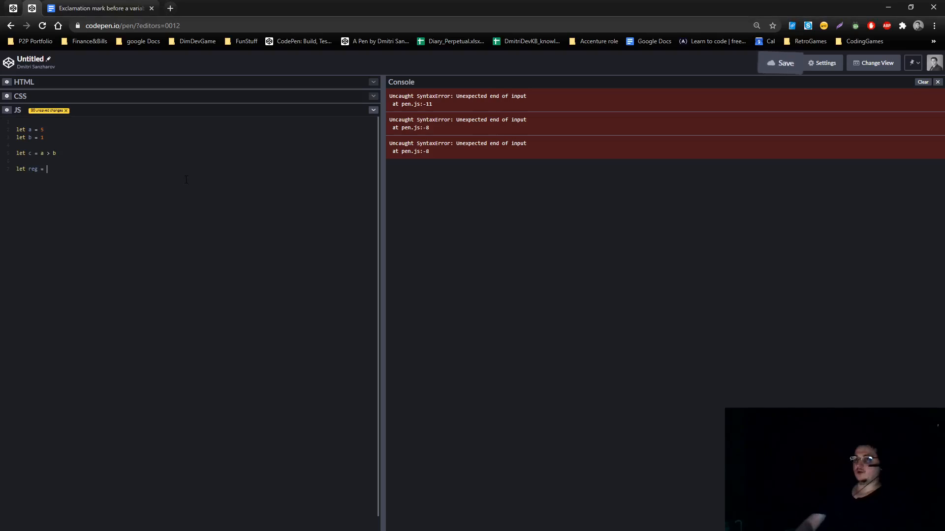
# Log c with console.log(c), then change the argument to !c.
pyautogui.write('console.log(')
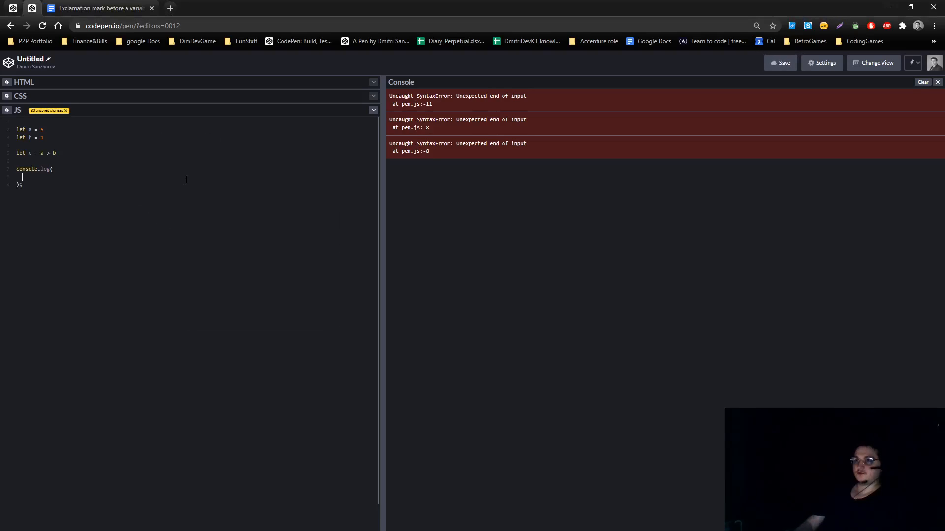
pyautogui.write('c')
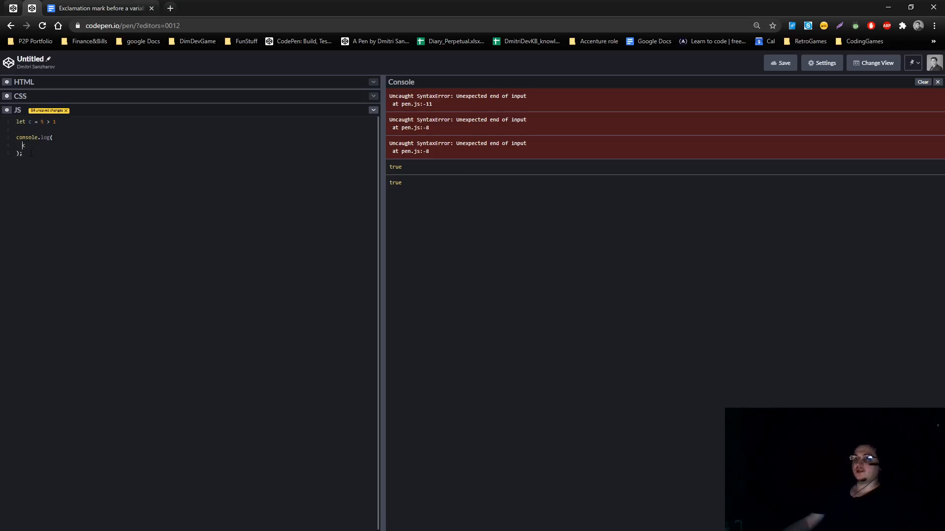
pyautogui.write('!c')
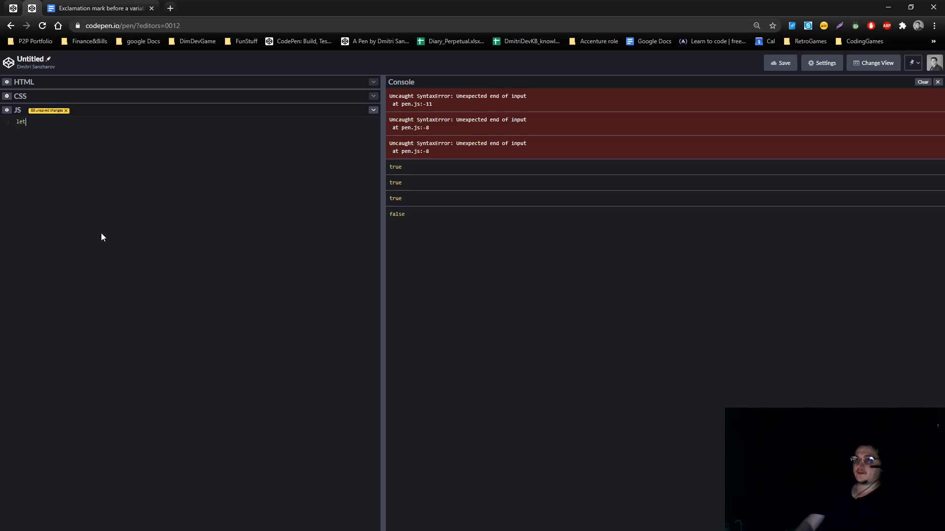
# Write let a = Boolean(0) and begin a console.log( call on the next line.
pyautogui.write('a =')
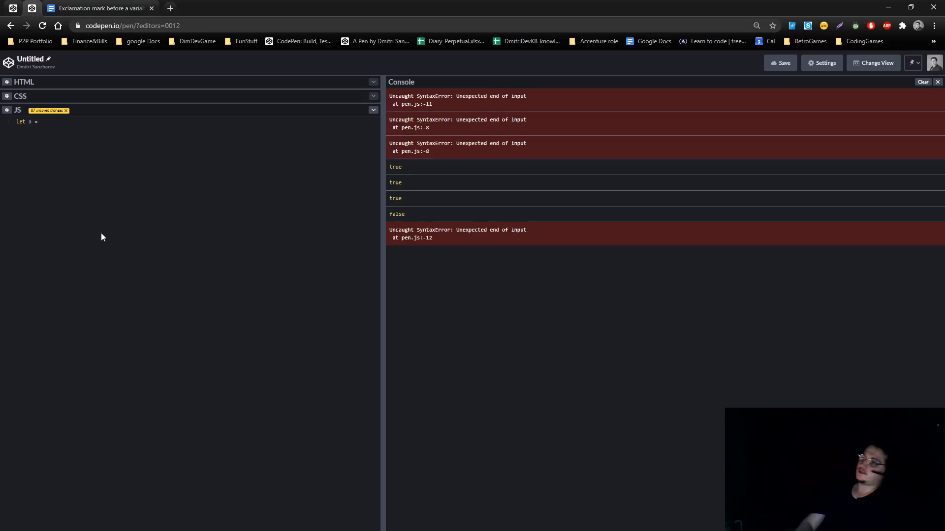
pyautogui.write('Boolean')
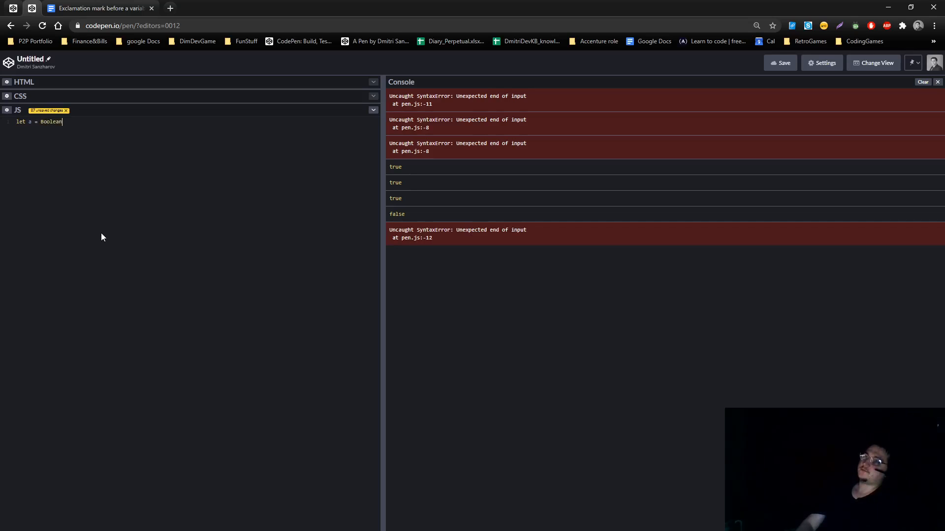
pyautogui.write('(0)')
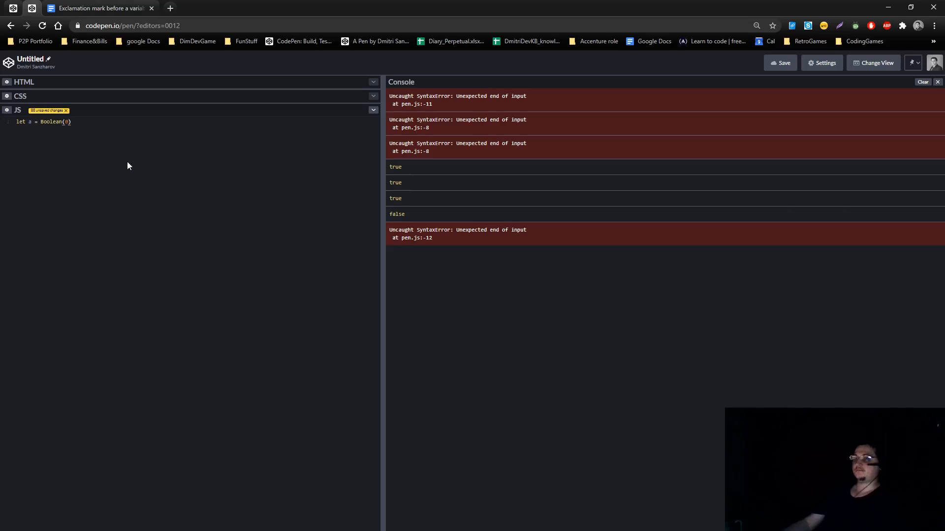
pyautogui.write('console.log(')
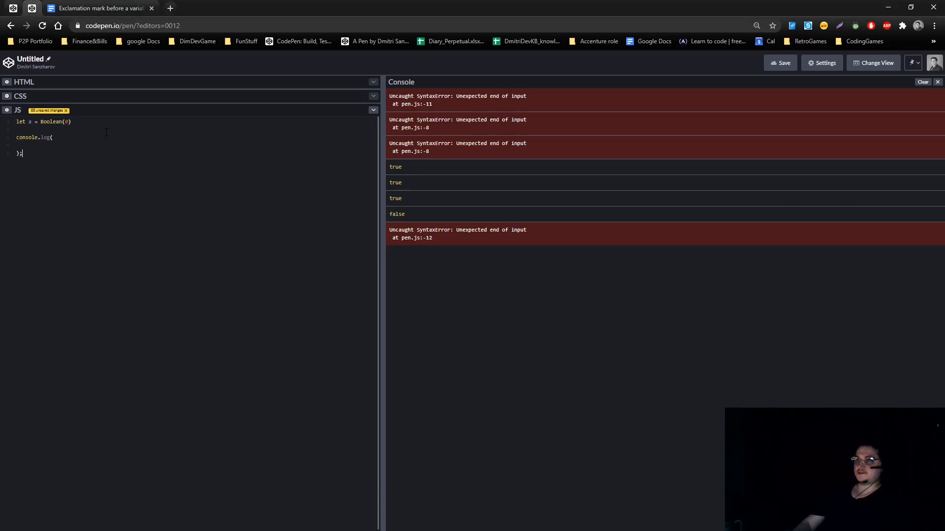
# Log a, which prints false, then prefix it with ! to log !a.
pyautogui.write('a')
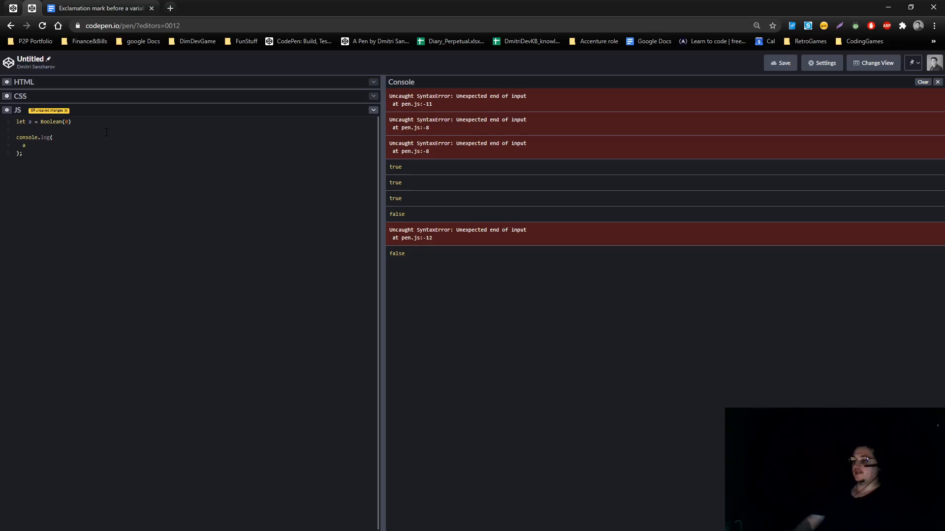
pyautogui.write('!')
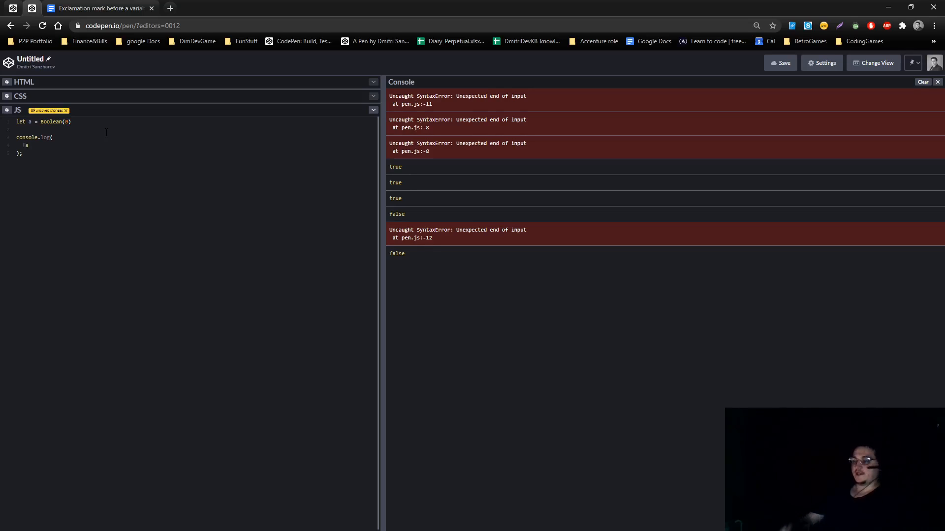